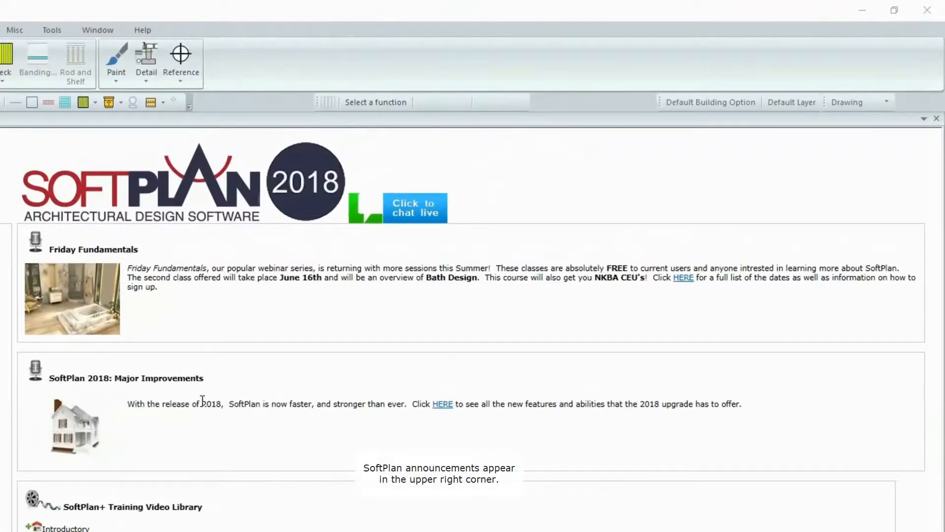
{"action": "mouse_move", "coordinate": [226, 335]}
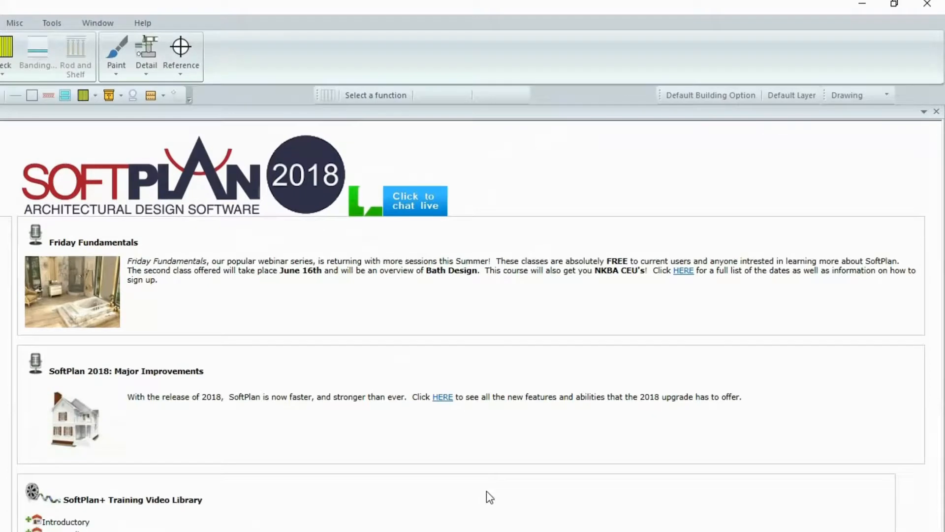
- Scroll the Start Page down to the training video library's Introductory lessons and the project section
{"action": "scroll", "scroll_direction": "down", "scroll_amount": 3}
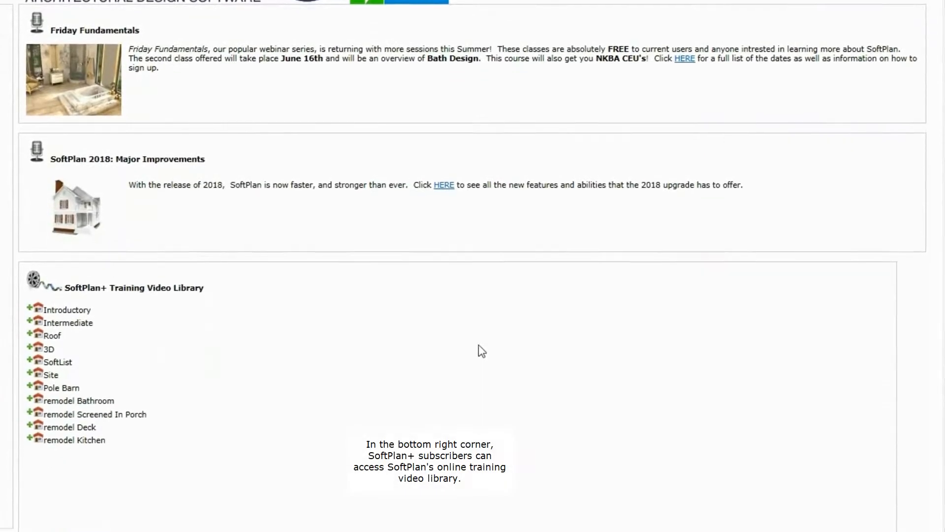
{"action": "scroll", "scroll_direction": "down", "scroll_amount": 3}
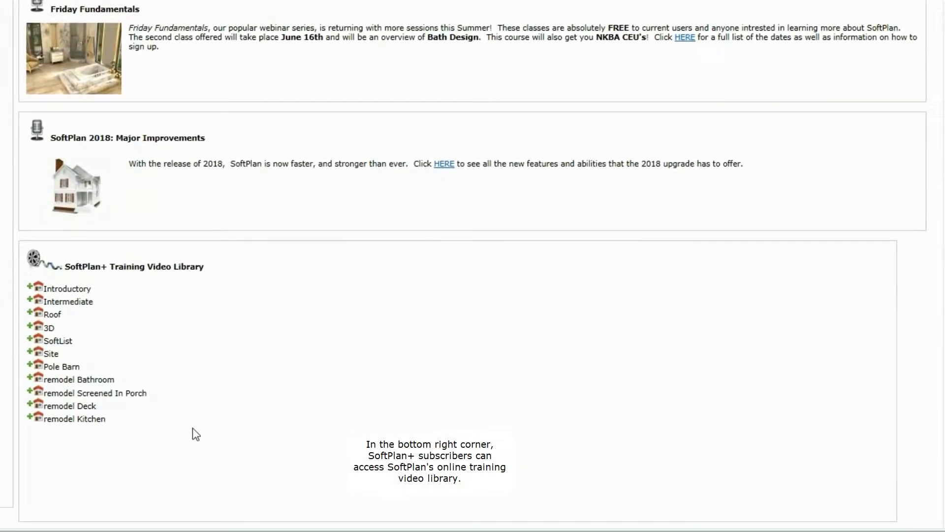
{"action": "mouse_move", "coordinate": [31, 293]}
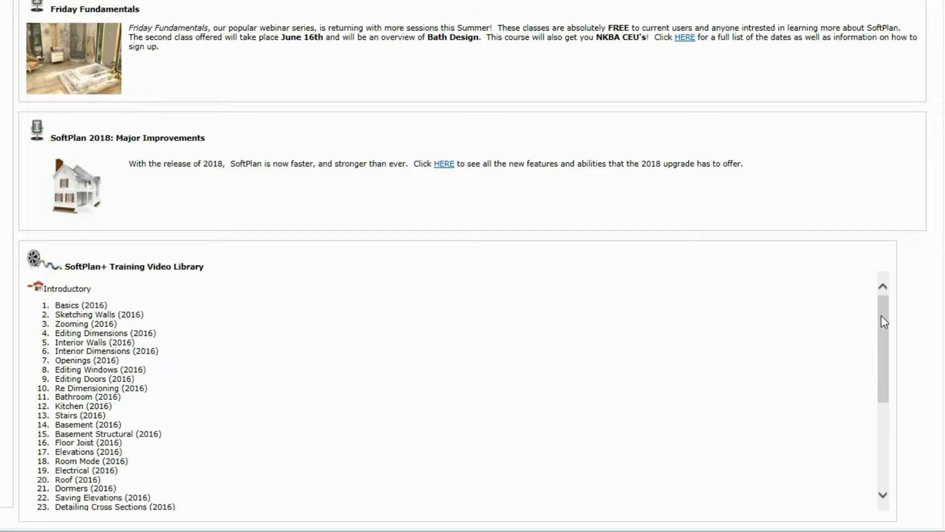
{"action": "scroll", "scroll_direction": "down", "scroll_amount": 3}
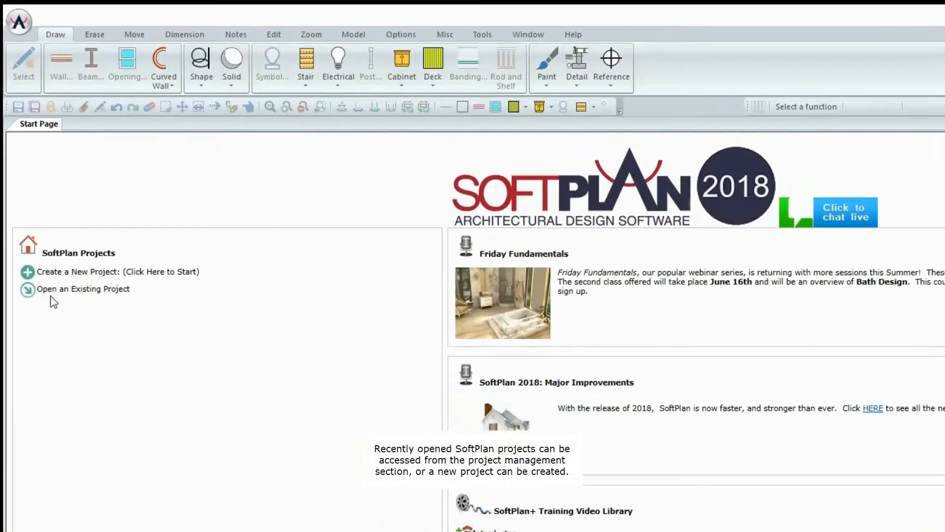
{"action": "mouse_move", "coordinate": [27, 290]}
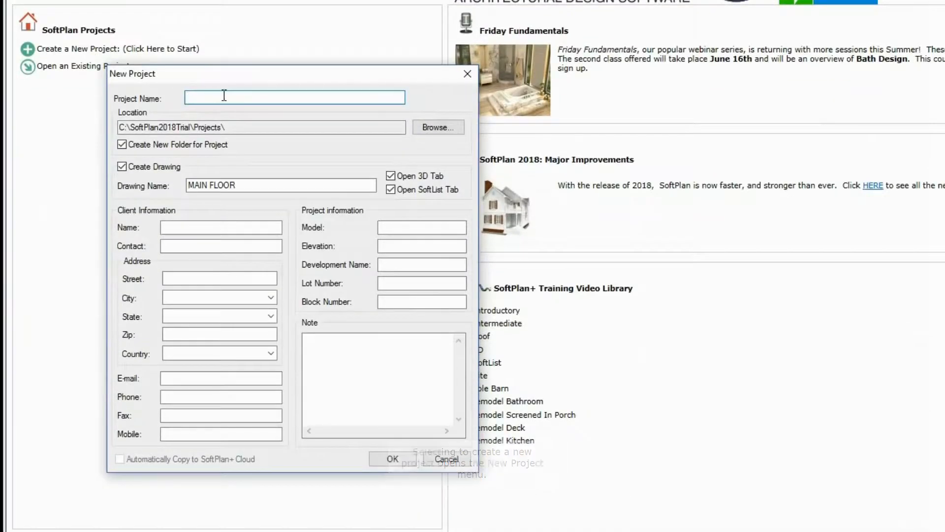
- Enter 'Sample' as the project name in the New Project dialog
{"action": "type", "text": "Sample"}
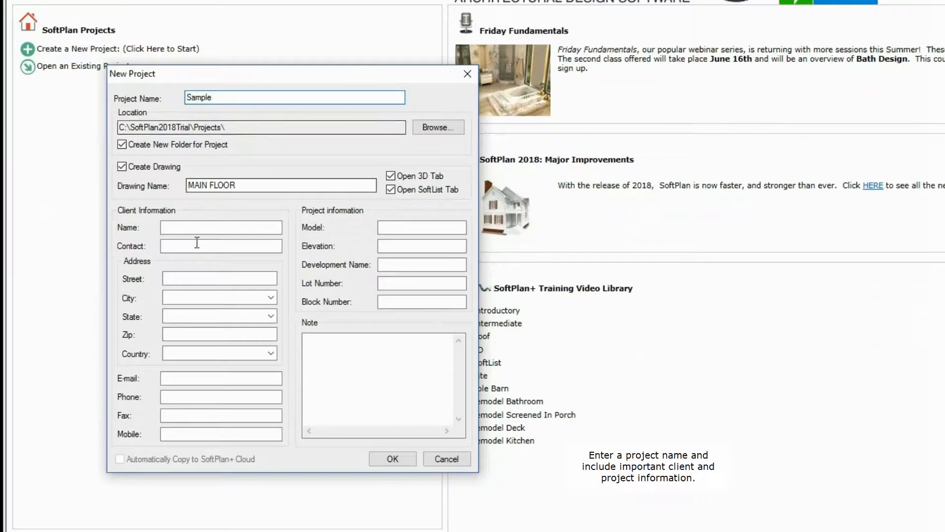
{"action": "mouse_move", "coordinate": [366, 313]}
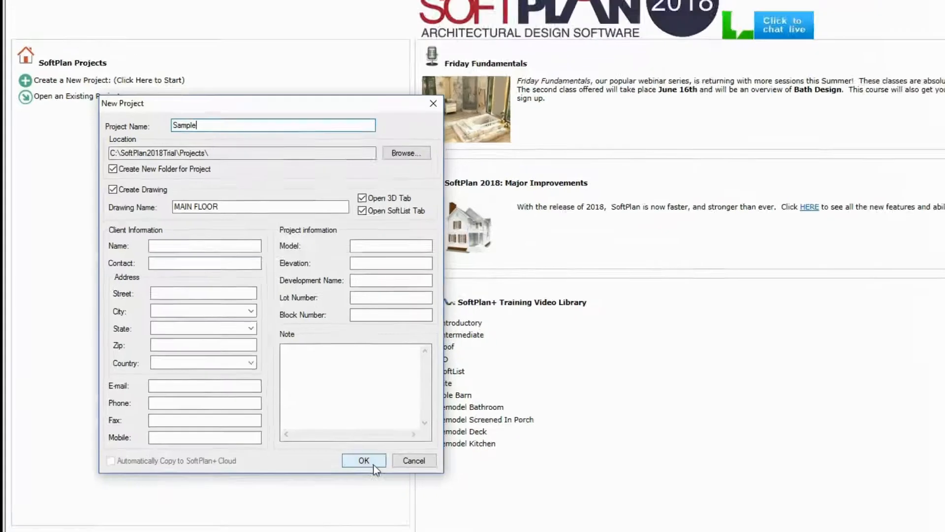
- Confirm the dialog to create the Sample project with its empty MAIN FLOOR drawing
{"action": "left_click", "coordinate": [363, 460]}
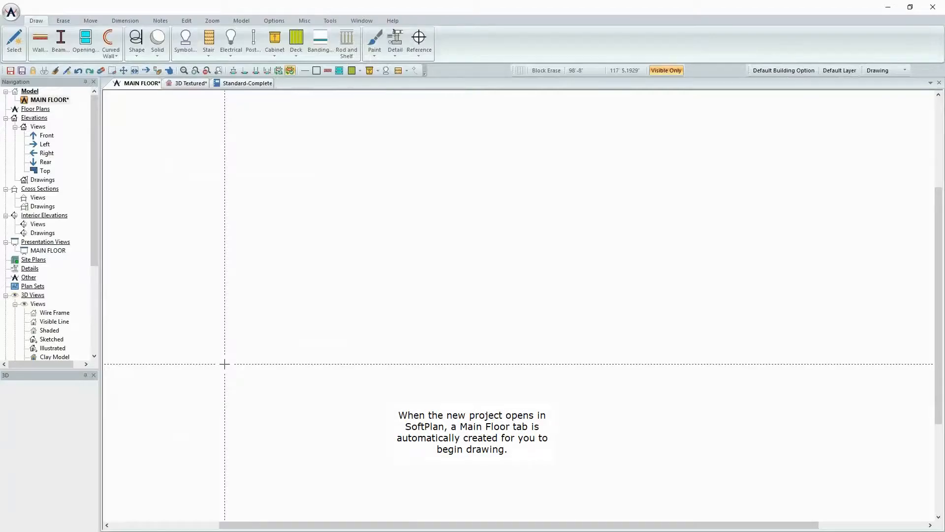
{"action": "mouse_move", "coordinate": [329, 289]}
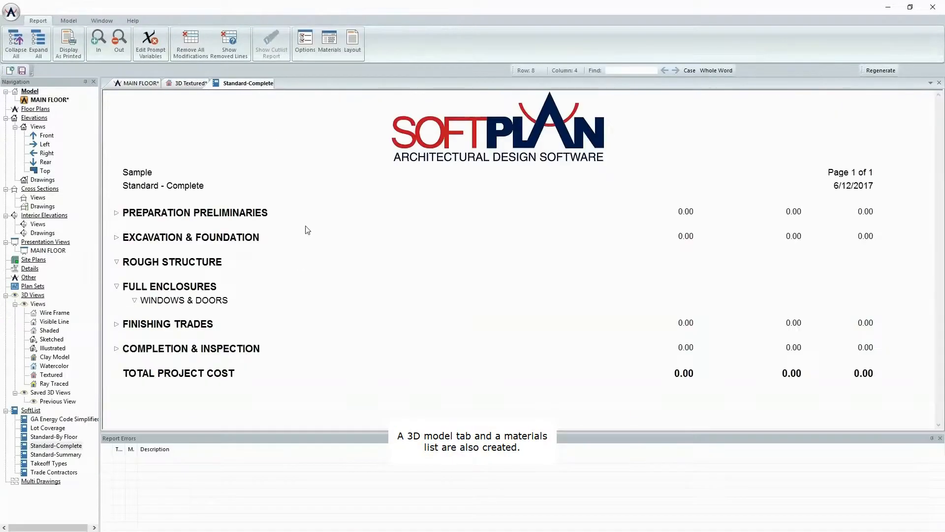
{"action": "mouse_move", "coordinate": [350, 267]}
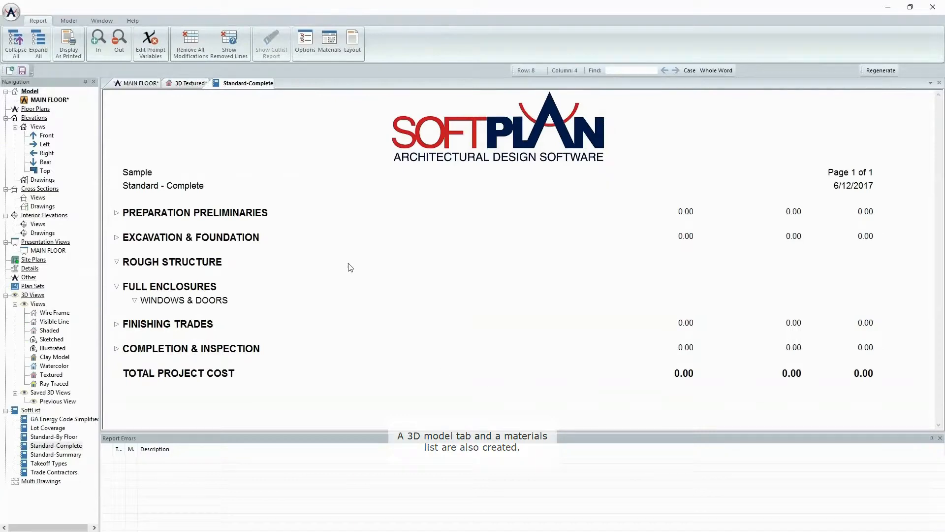
{"action": "mouse_move", "coordinate": [129, 87]}
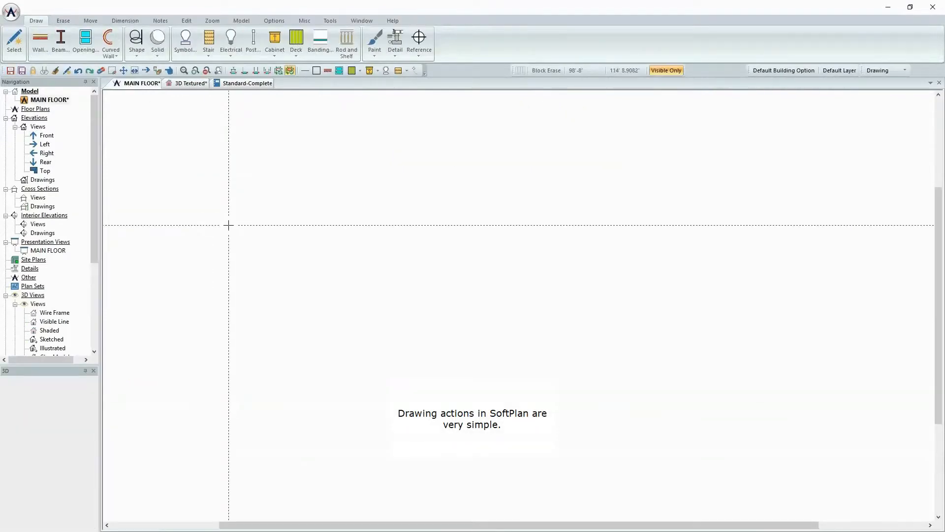
- Draw a straight 2x6/Brick exterior wall on the main floor and view it in 3D Textured
{"action": "left_click", "coordinate": [40, 39]}
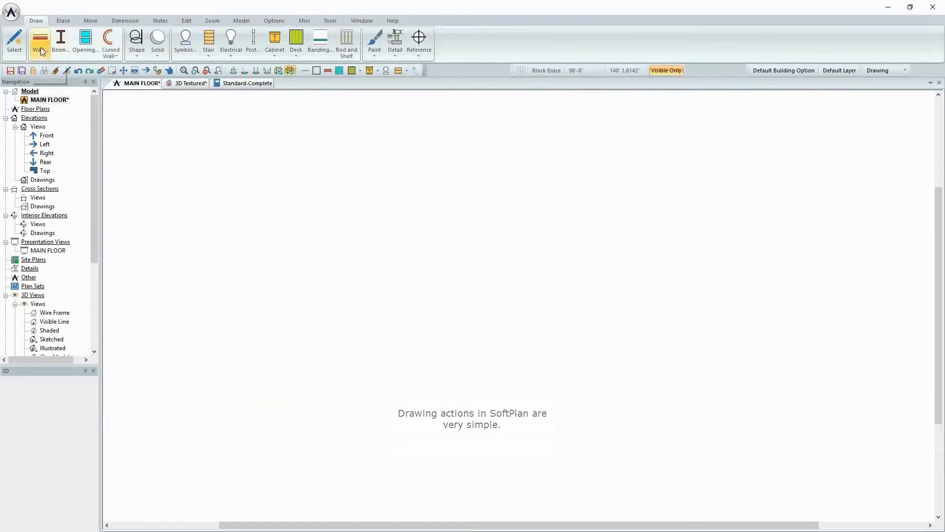
{"action": "left_click", "coordinate": [40, 39]}
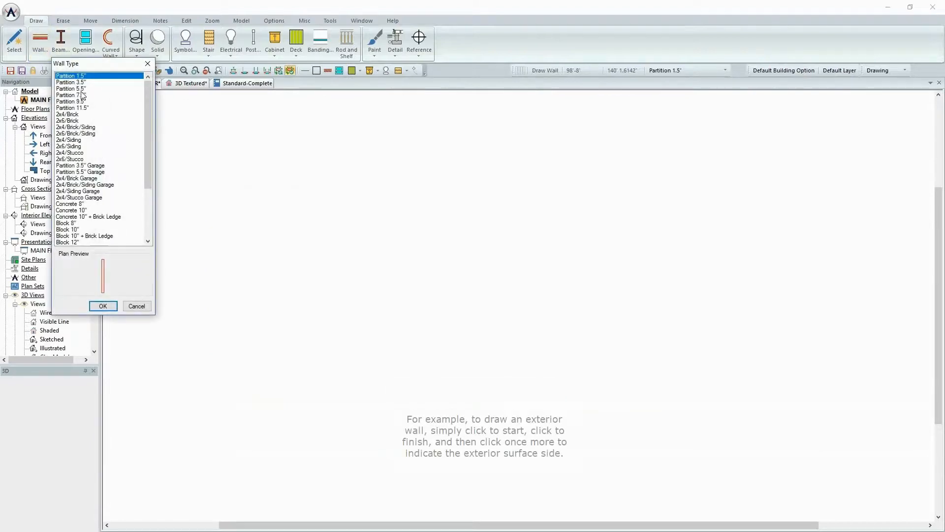
{"action": "left_click", "coordinate": [67, 121]}
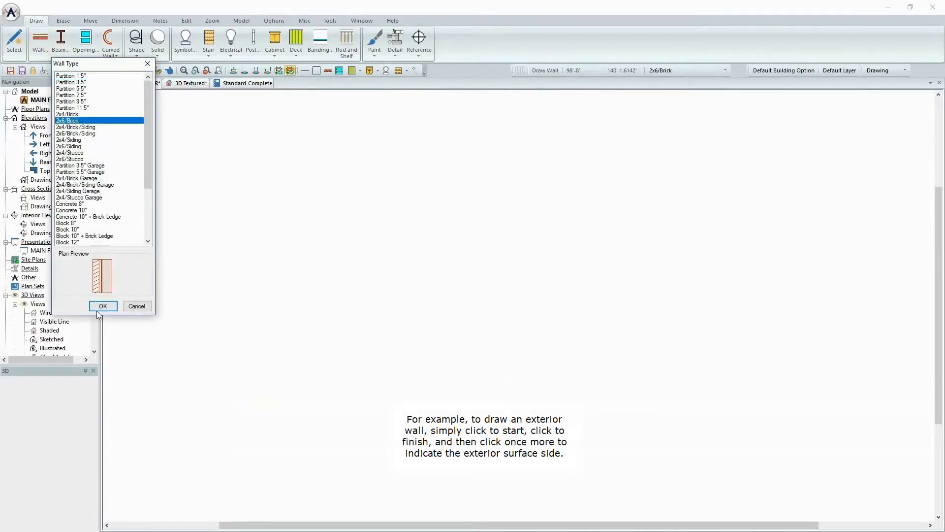
{"action": "left_click", "coordinate": [102, 305]}
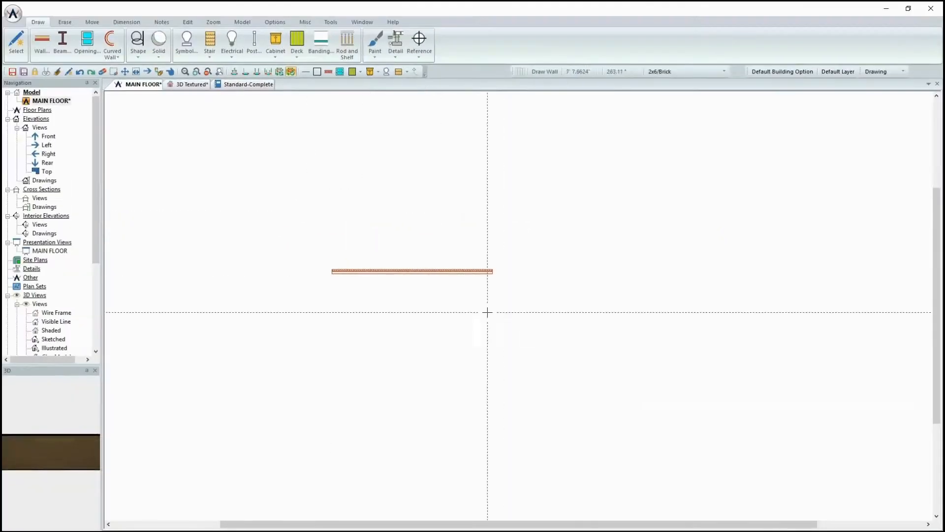
{"action": "left_click", "coordinate": [191, 83]}
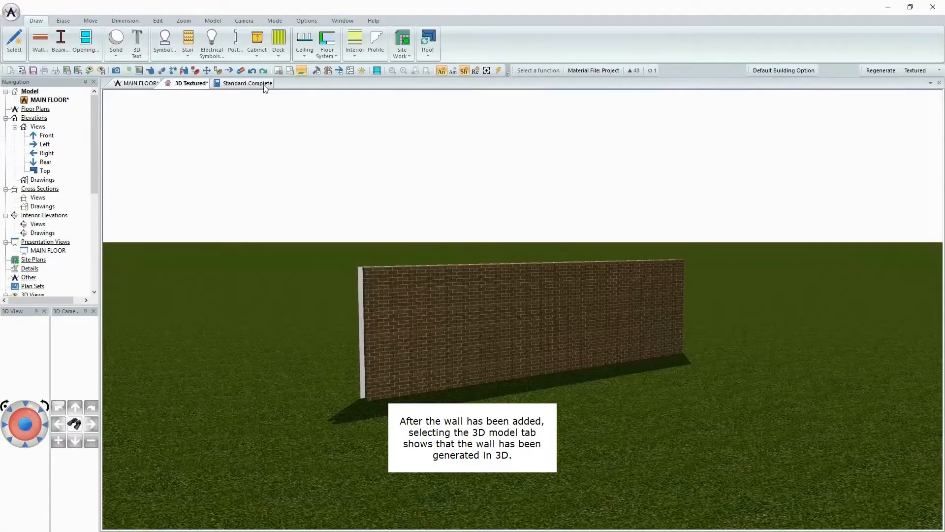
- Review the wall's framing and brick costs in Standard-Complete, then start an Opening on the 3D wall
{"action": "left_click", "coordinate": [247, 83]}
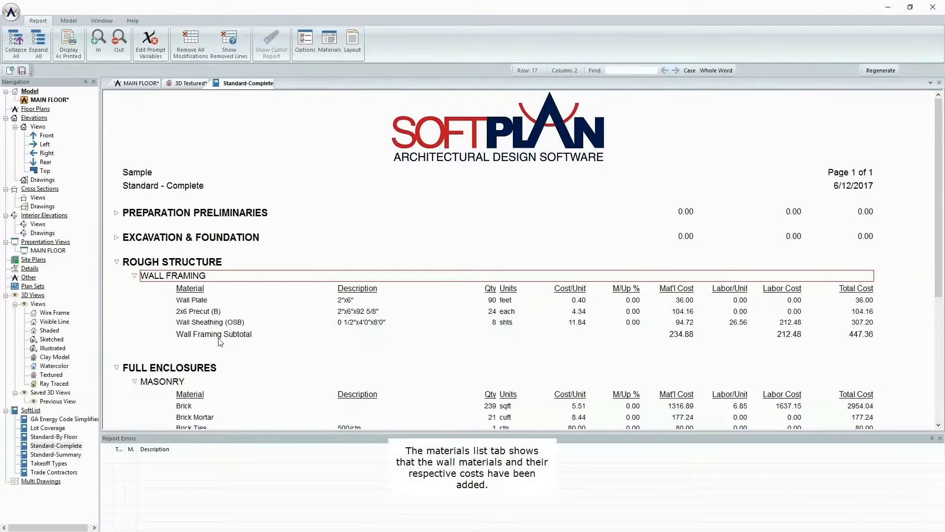
{"action": "left_click", "coordinate": [190, 82]}
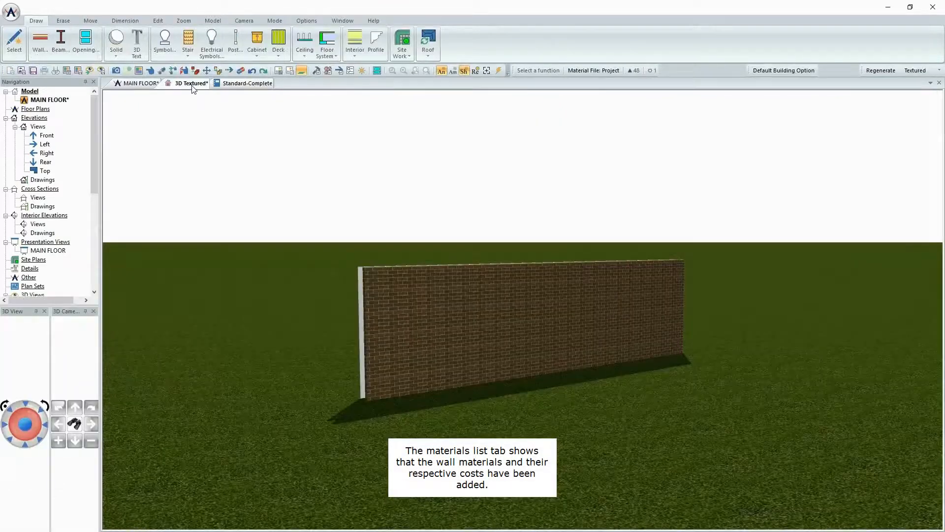
{"action": "left_click", "coordinate": [83, 43]}
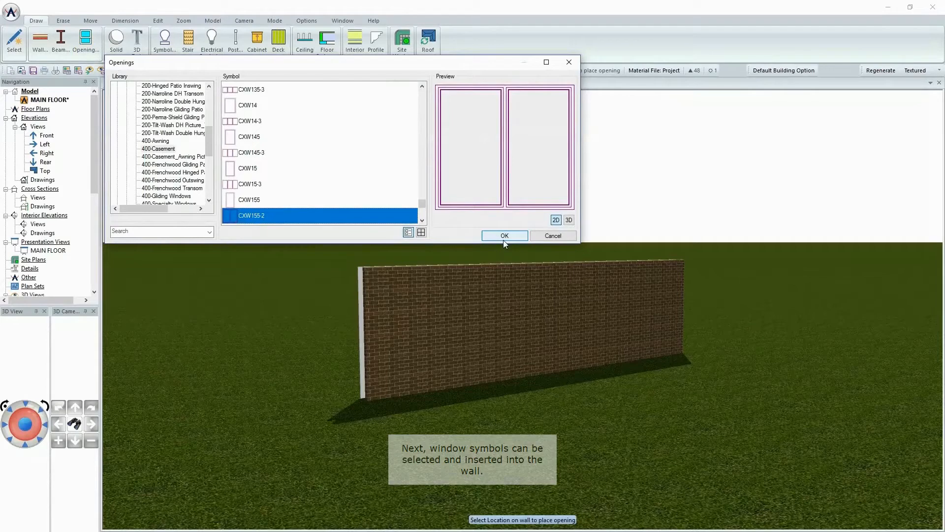
- Place a CXW155-2 window near the wall's left end and check the updated materials list
{"action": "left_click", "coordinate": [504, 236]}
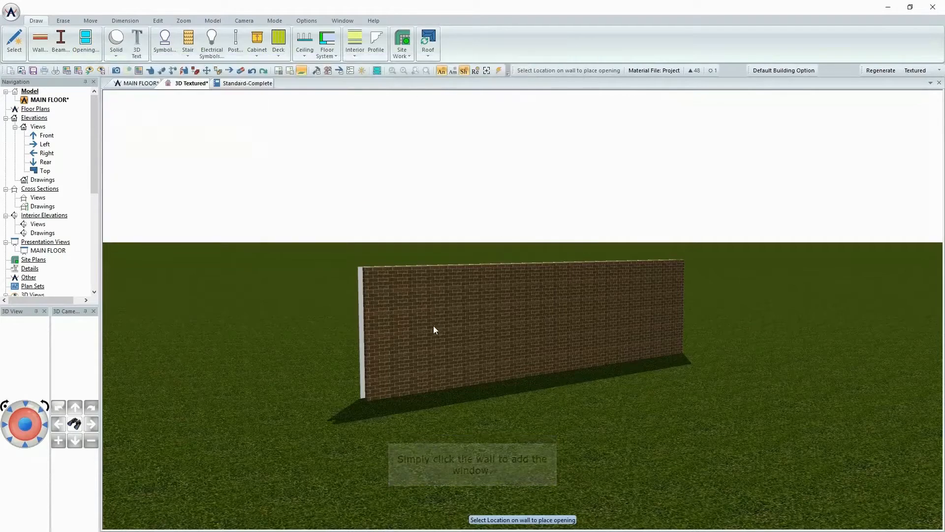
{"action": "left_click", "coordinate": [428, 326]}
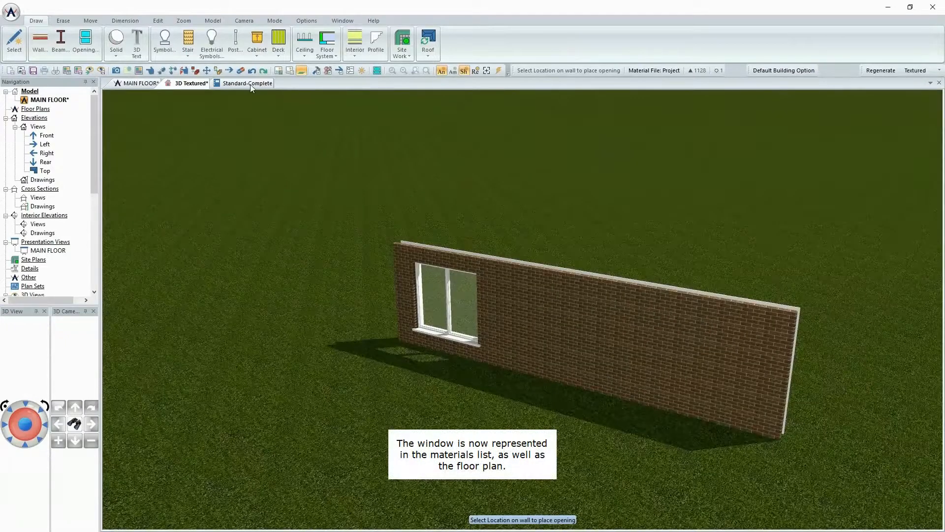
{"action": "left_click", "coordinate": [247, 84]}
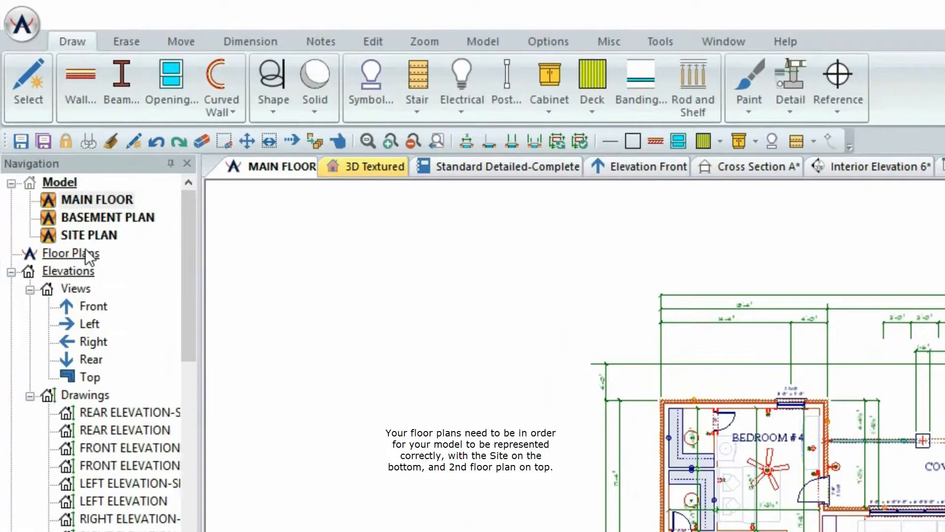
{"action": "mouse_move", "coordinate": [122, 242]}
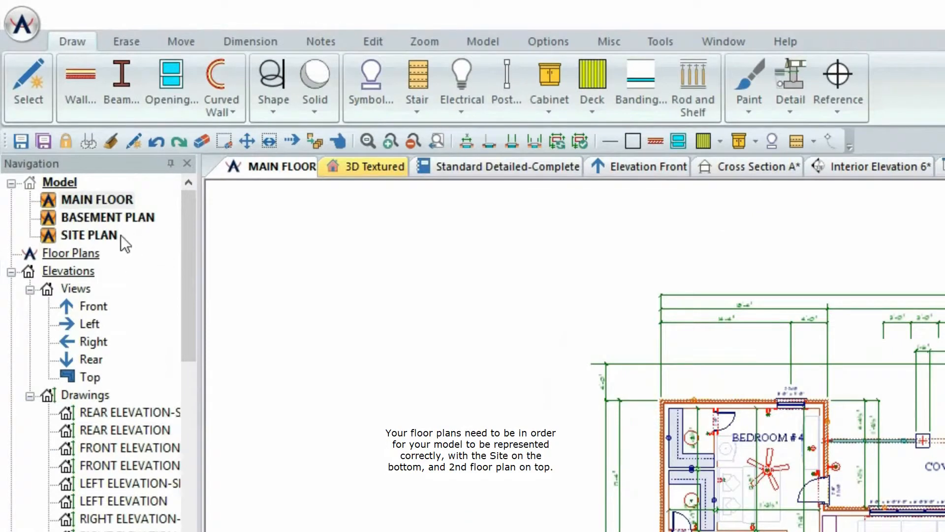
{"action": "mouse_move", "coordinate": [163, 208]}
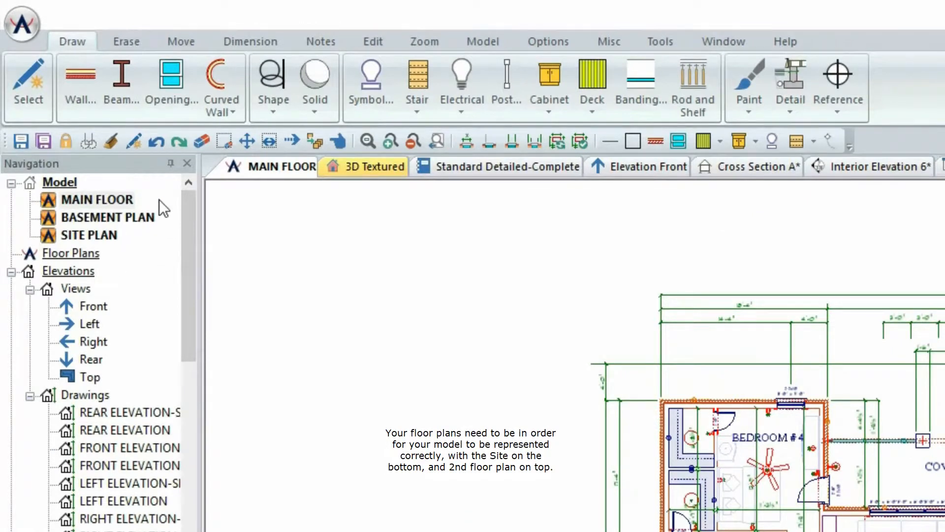
{"action": "mouse_move", "coordinate": [140, 208]}
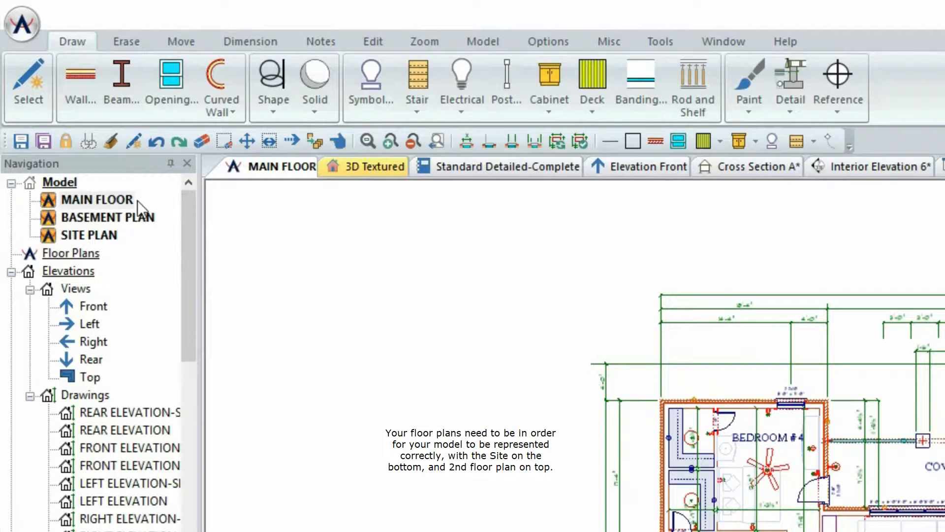
{"action": "mouse_move", "coordinate": [338, 196]}
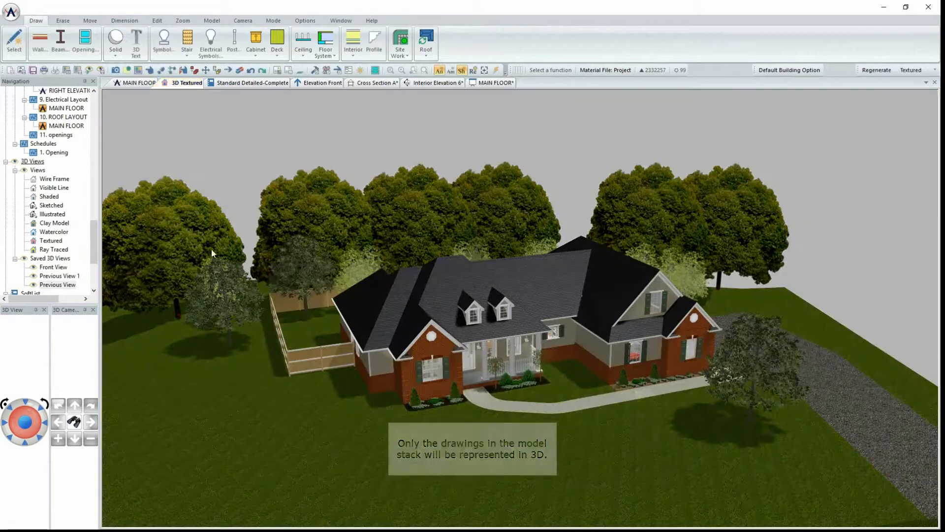
{"action": "mouse_move", "coordinate": [558, 384]}
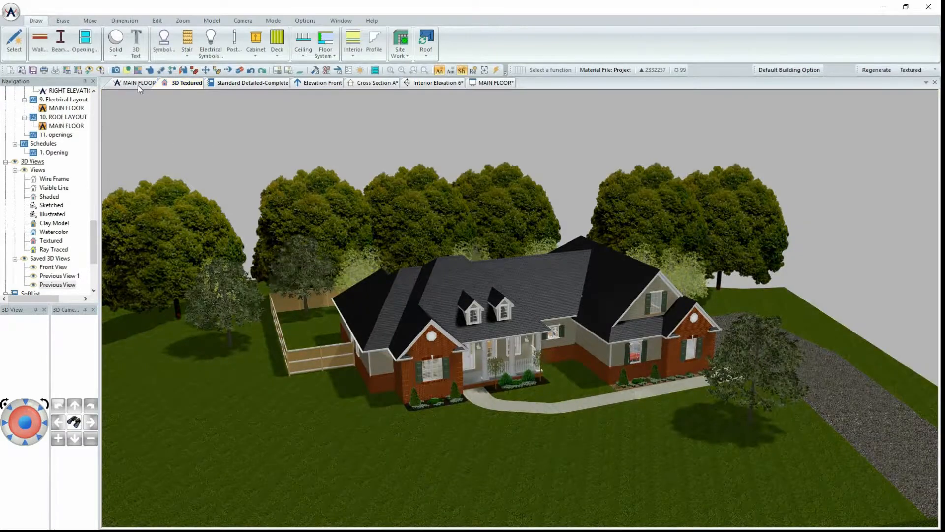
- Show the MAIN FLOOR plan in Floor System mode with its joist framing schedule
{"action": "left_click", "coordinate": [137, 83]}
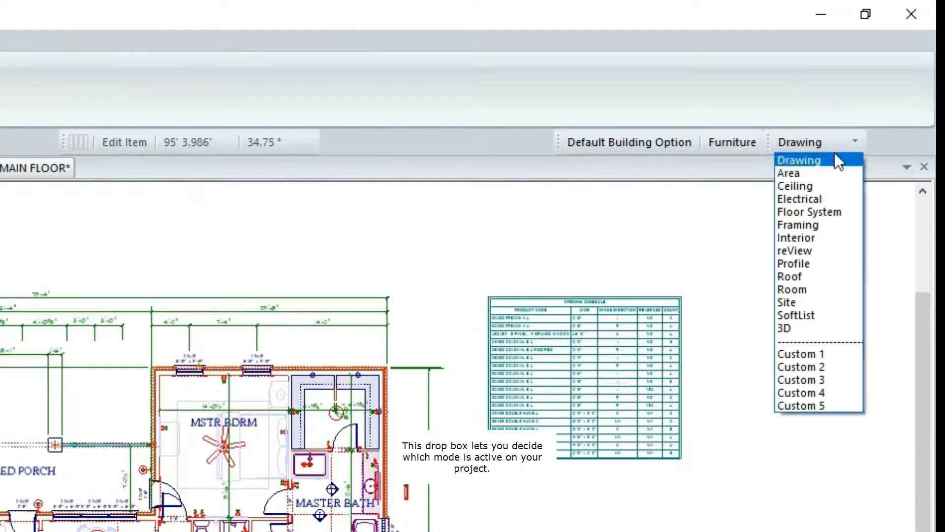
{"action": "mouse_move", "coordinate": [806, 335]}
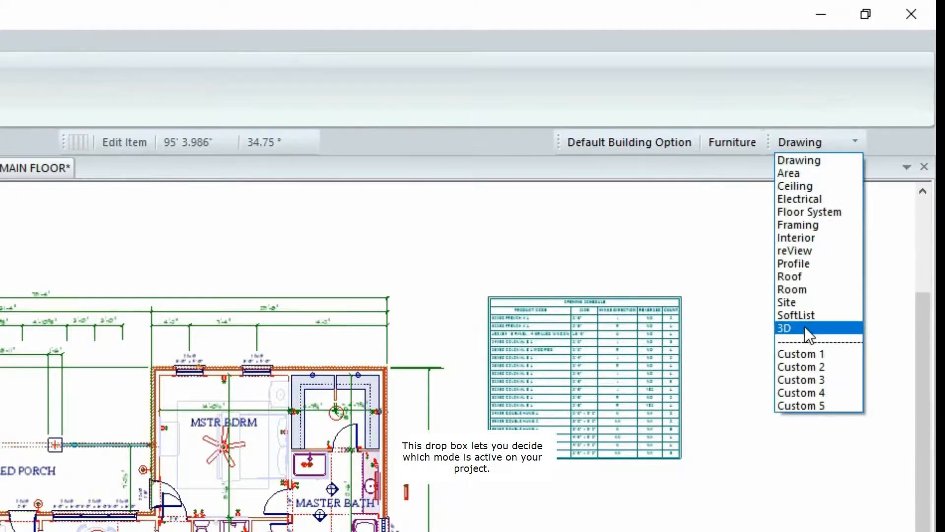
{"action": "mouse_move", "coordinate": [798, 160]}
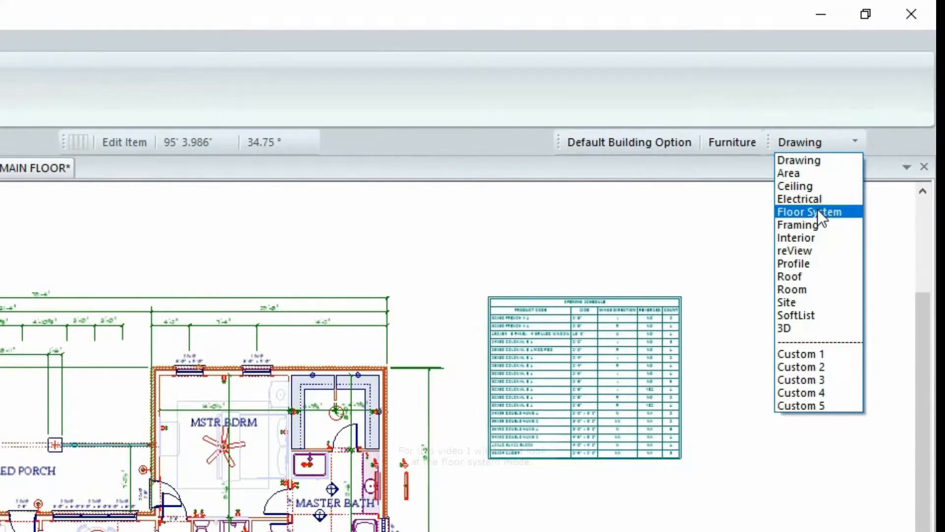
{"action": "left_click", "coordinate": [808, 212]}
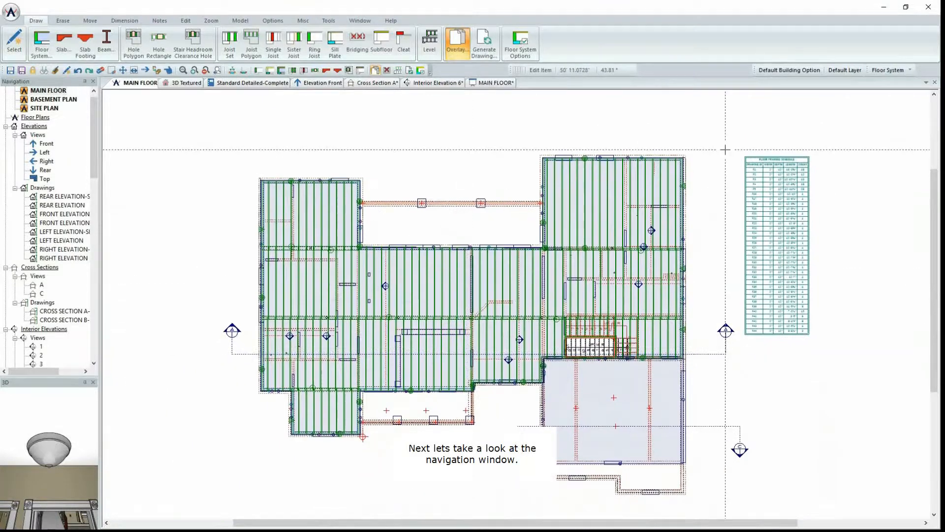
- Return the plan to Drawing mode, then display the house's front elevation
{"action": "left_click", "coordinate": [891, 70]}
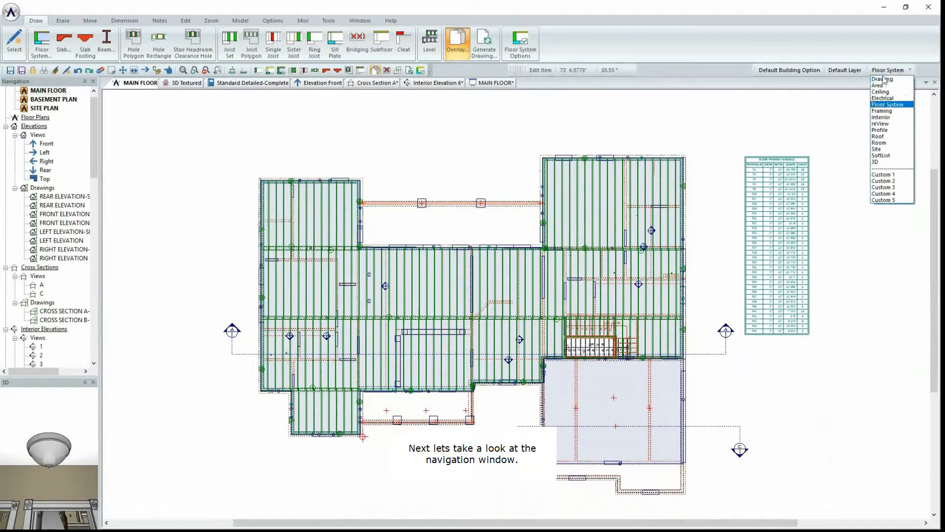
{"action": "left_click", "coordinate": [882, 79]}
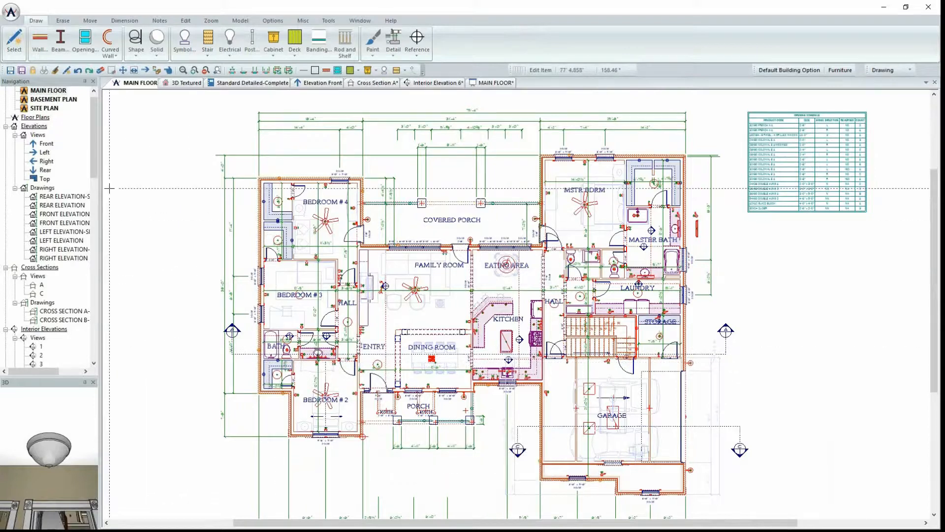
{"action": "left_click", "coordinate": [323, 83]}
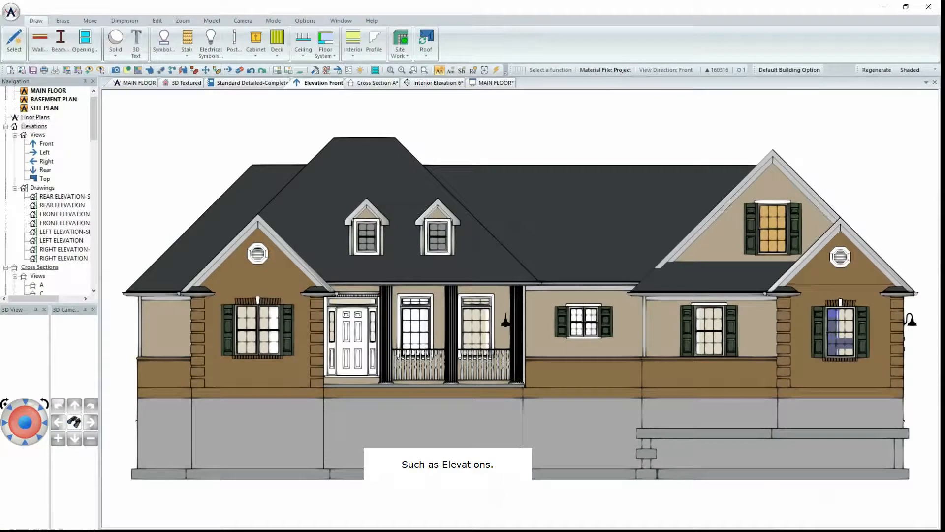
{"action": "mouse_move", "coordinate": [134, 143]}
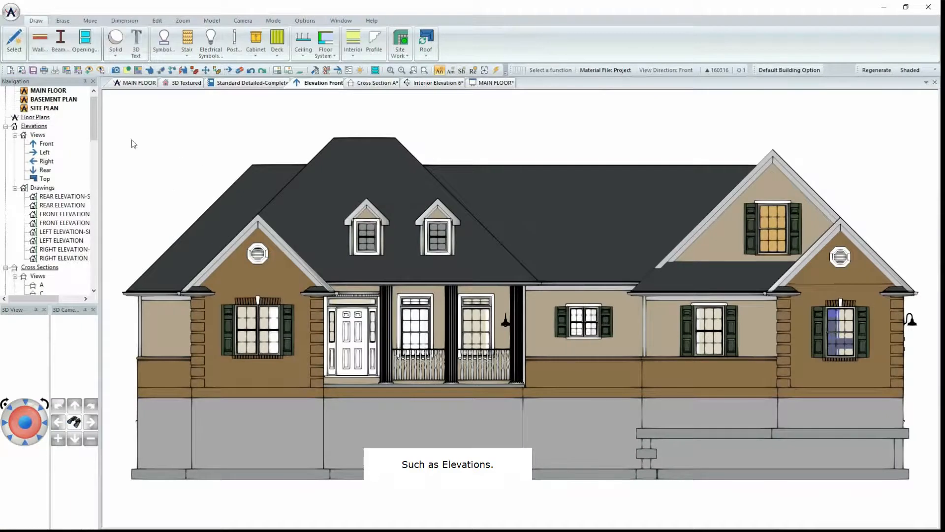
- View Cross Section A of the house, then Interior Elevation 6 with cabinets and TV
{"action": "scroll", "scroll_direction": "down", "scroll_amount": 3}
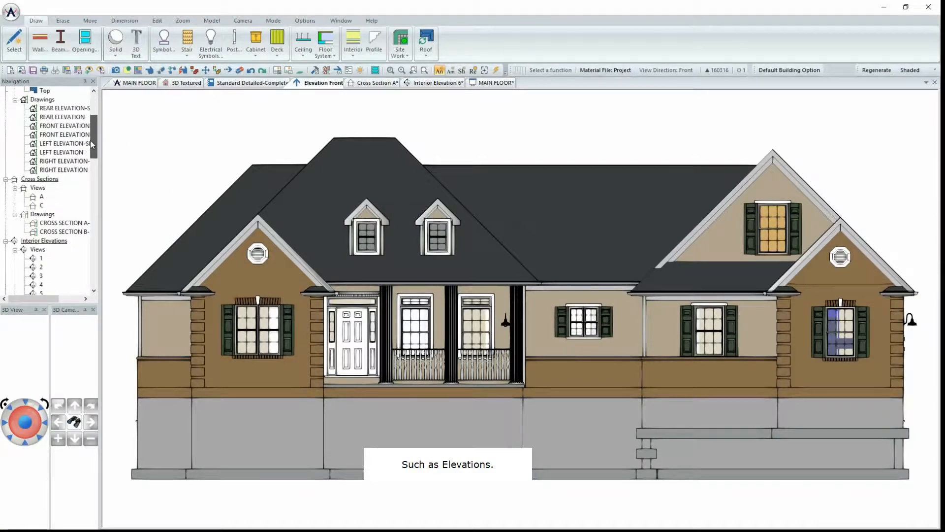
{"action": "left_click", "coordinate": [374, 83]}
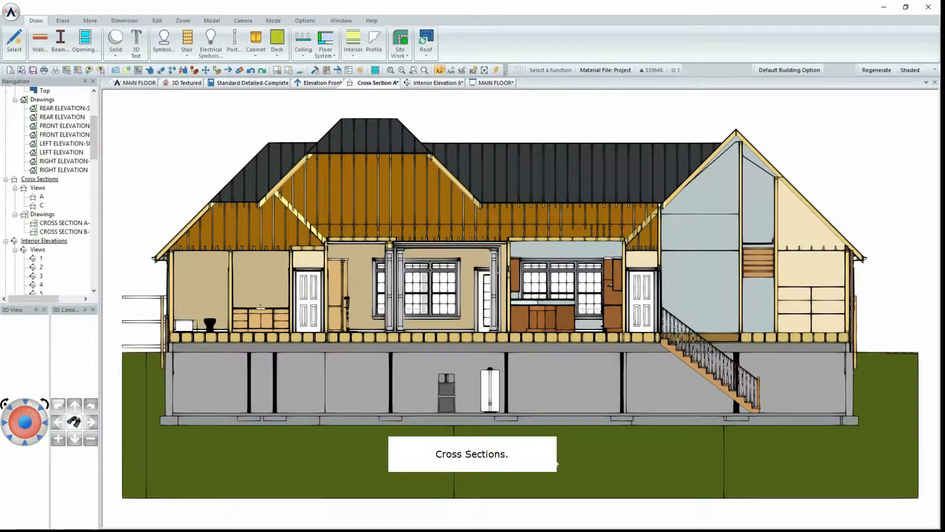
{"action": "mouse_move", "coordinate": [173, 188]}
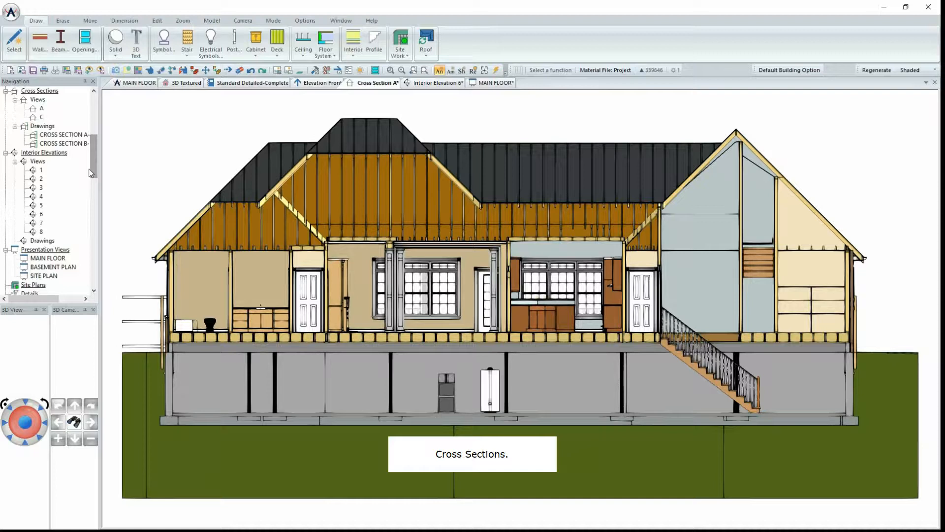
{"action": "left_click", "coordinate": [437, 82]}
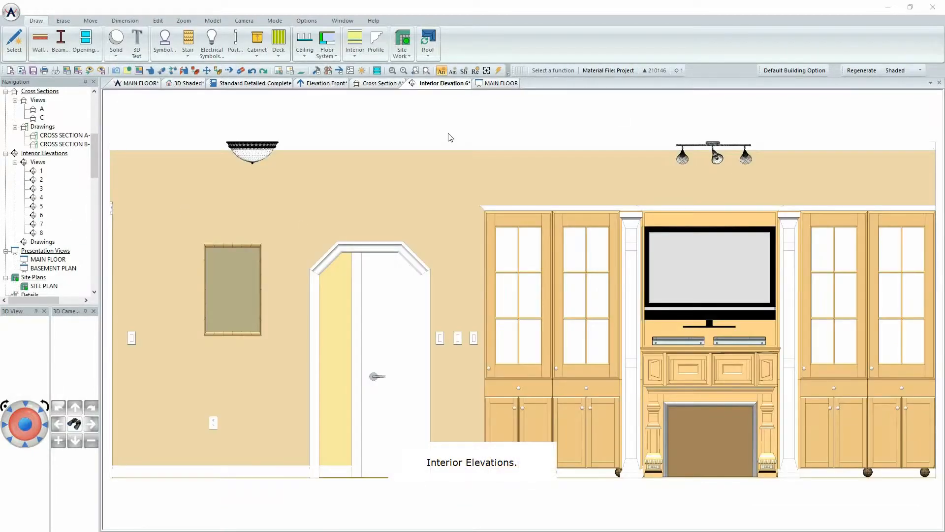
{"action": "mouse_move", "coordinate": [433, 381]}
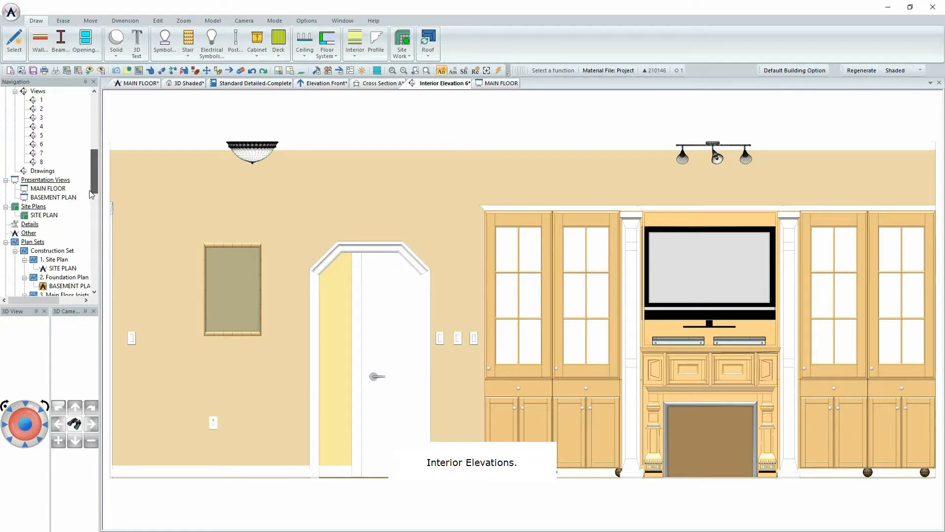
- Display the textured top-down MAIN FLOOR presentation view of the furnished rooms
{"action": "left_click", "coordinate": [500, 82]}
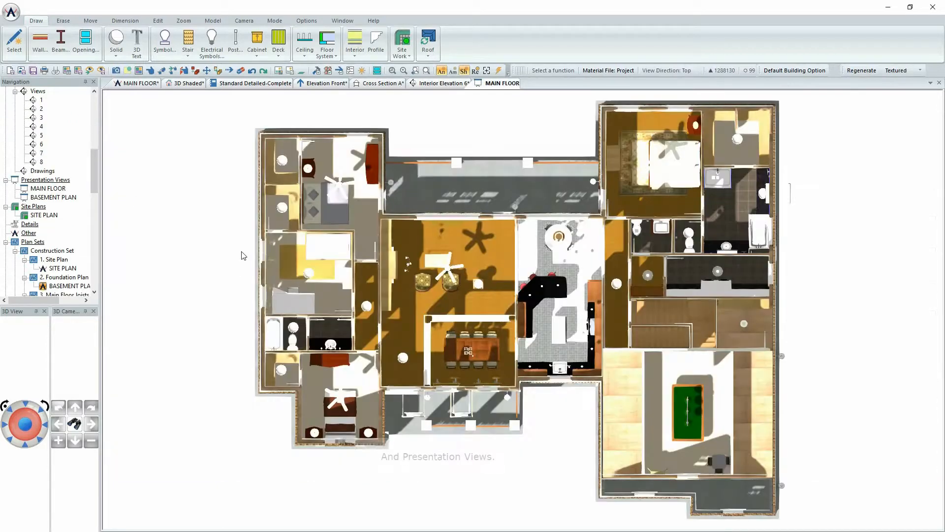
{"action": "mouse_move", "coordinate": [504, 168]}
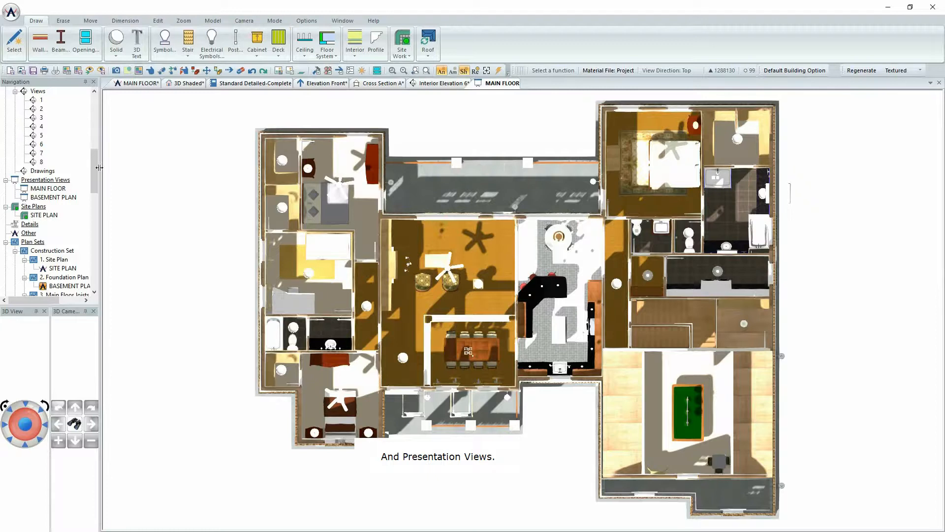
{"action": "scroll", "scroll_direction": "down", "scroll_amount": 3}
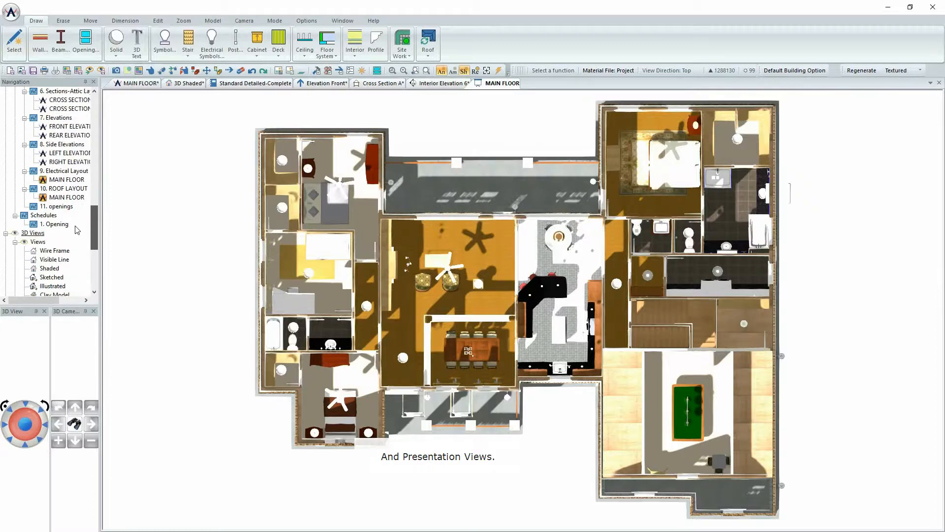